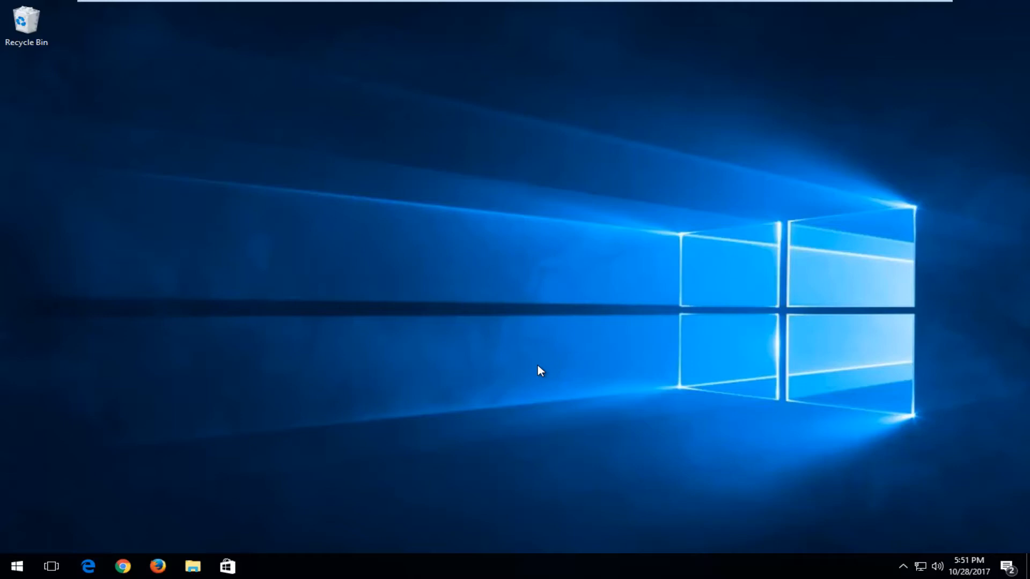
mouse_move(525, 365)
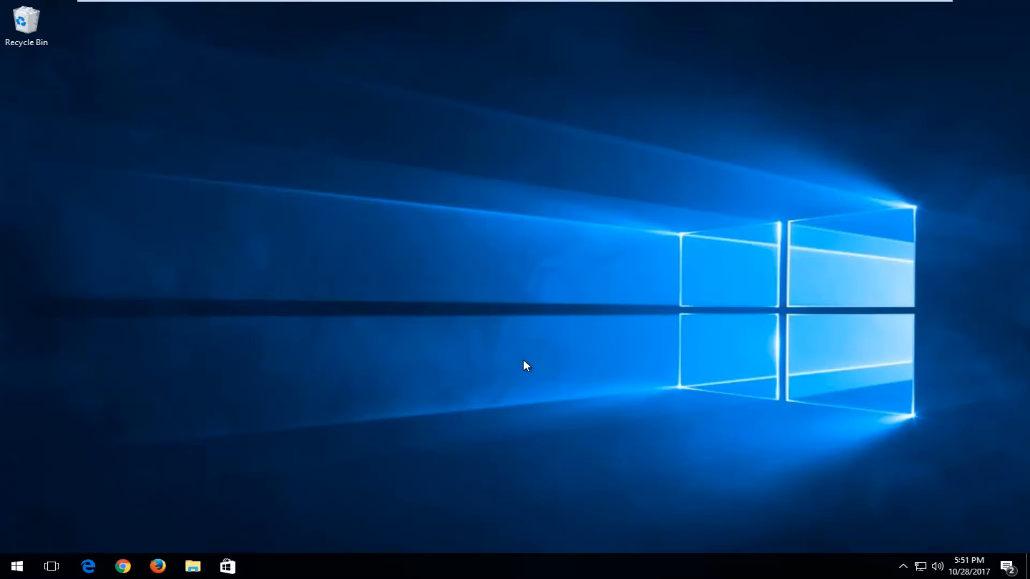
mouse_move(514, 352)
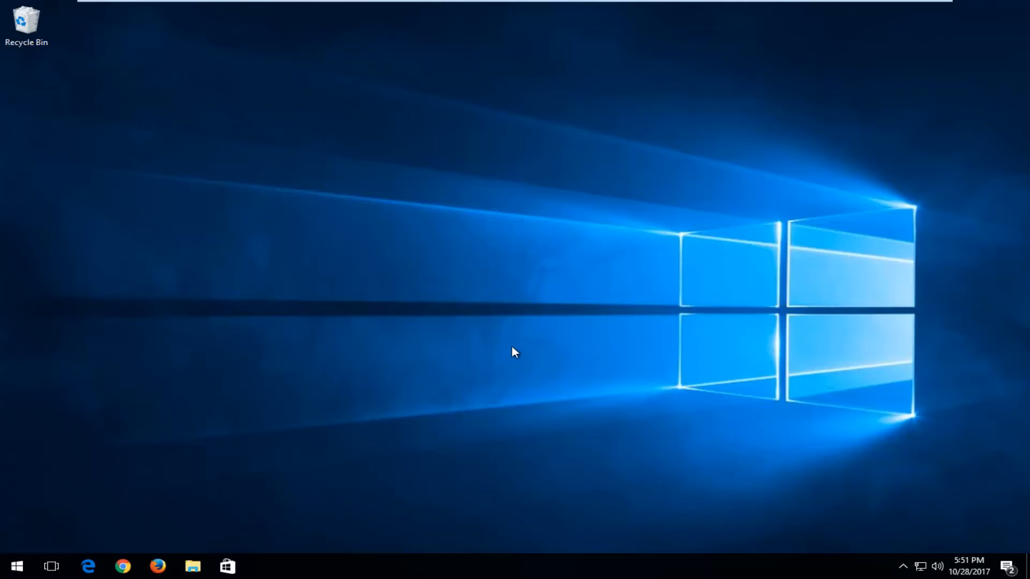
mouse_move(522, 329)
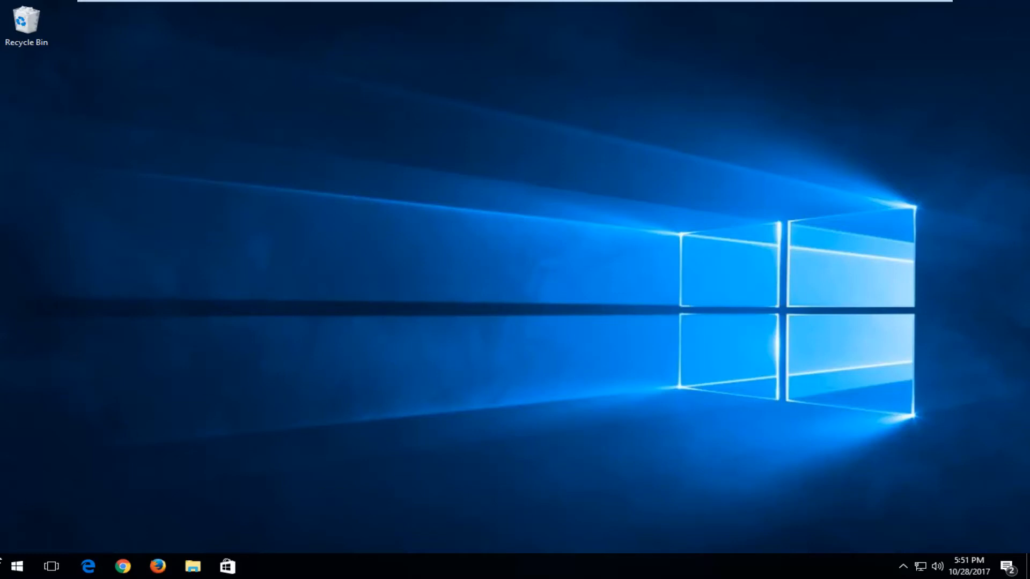
Step: Launch Internet Explorer from the Start search for 'in', landing on the Google home page
type("internet")
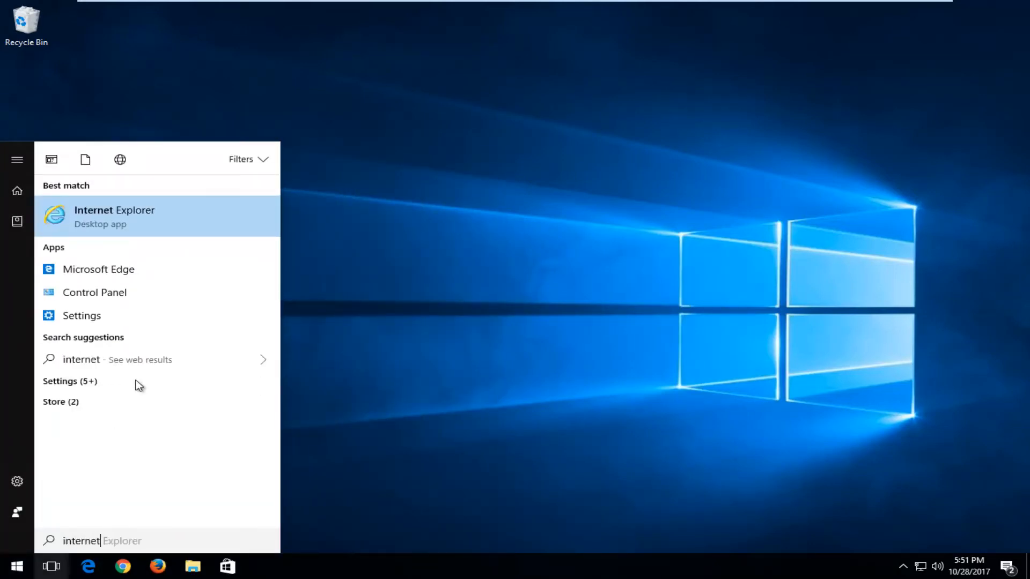
left_click(115, 217)
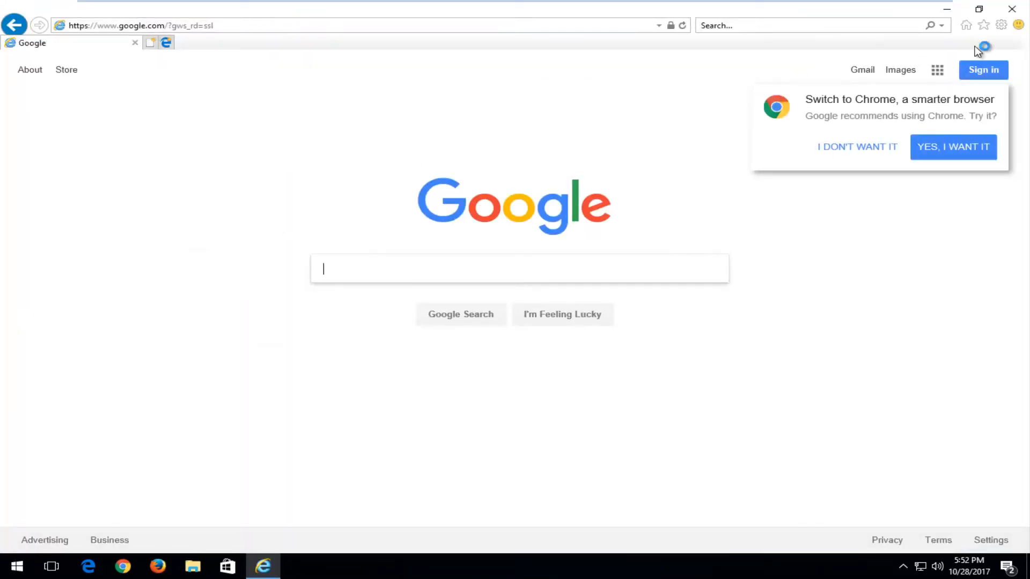
mouse_move(1001, 25)
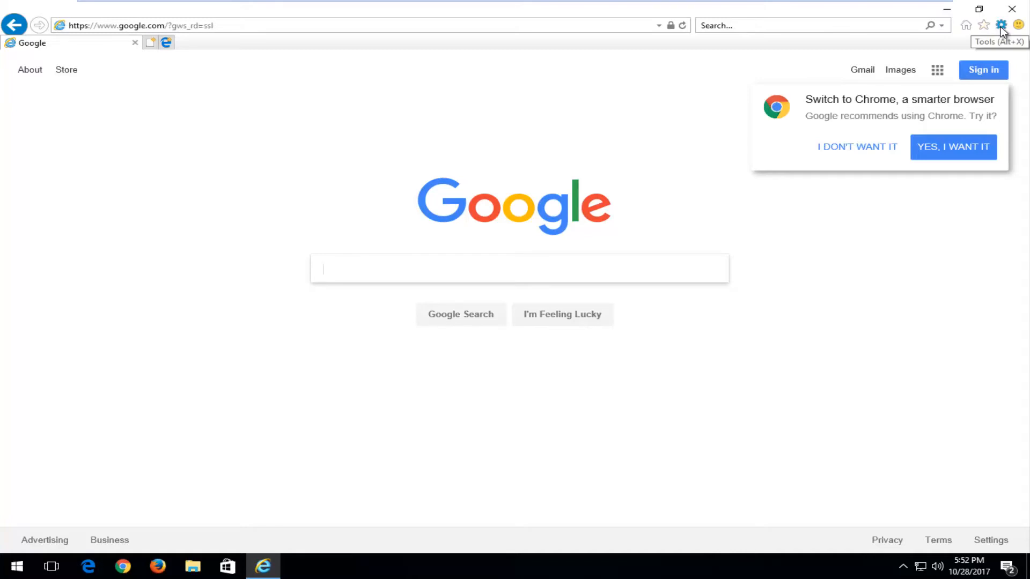
Step: Reach the Security tab of Internet Options showing the Internet zone's Custom level
left_click(1001, 25)
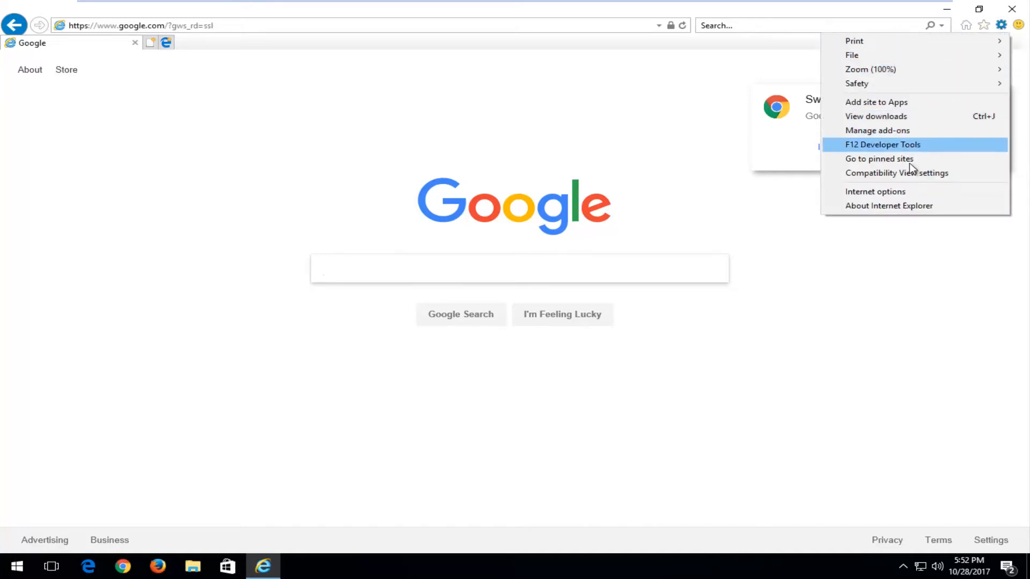
mouse_move(879, 191)
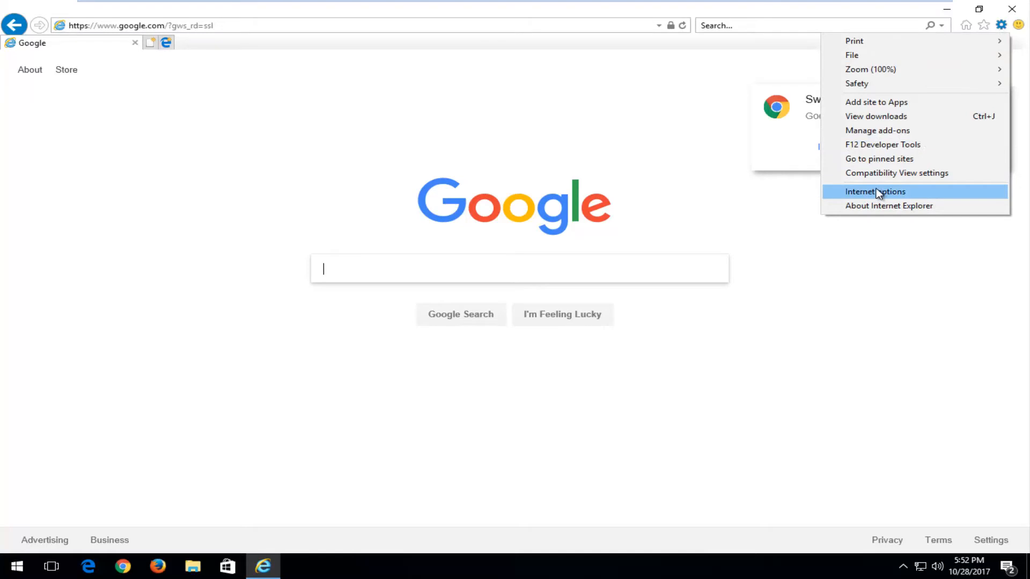
left_click(876, 191)
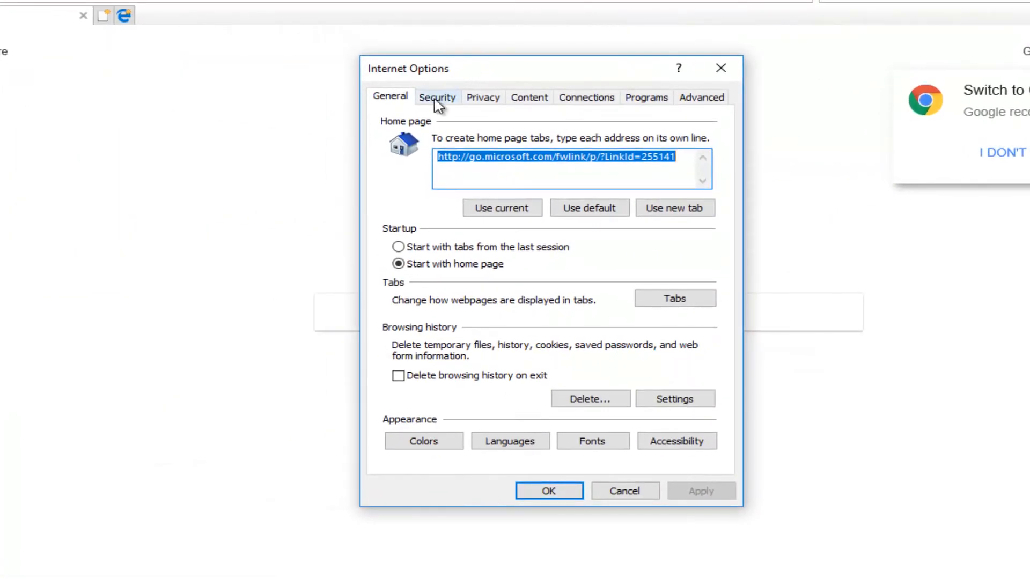
left_click(437, 97)
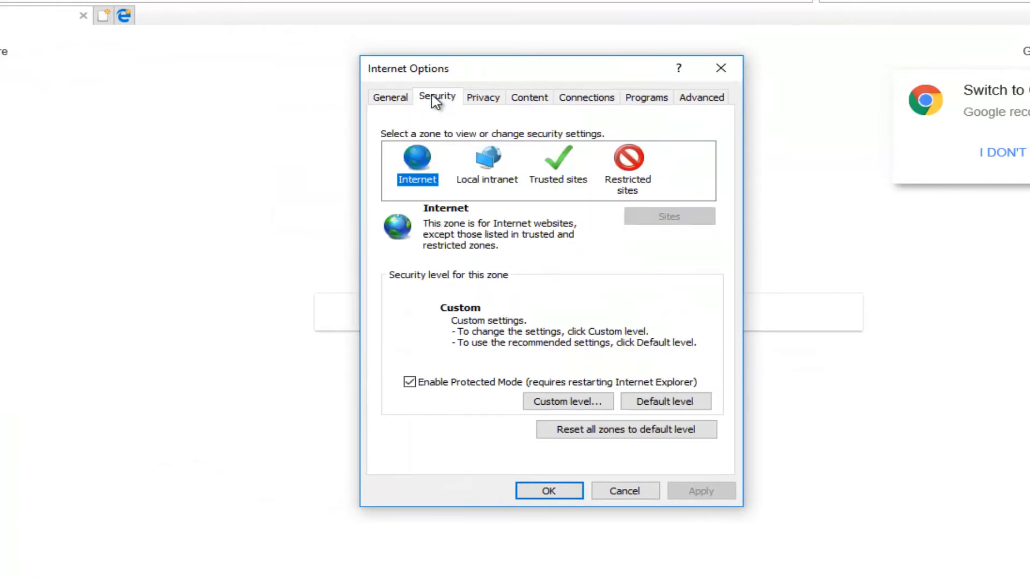
mouse_move(439, 251)
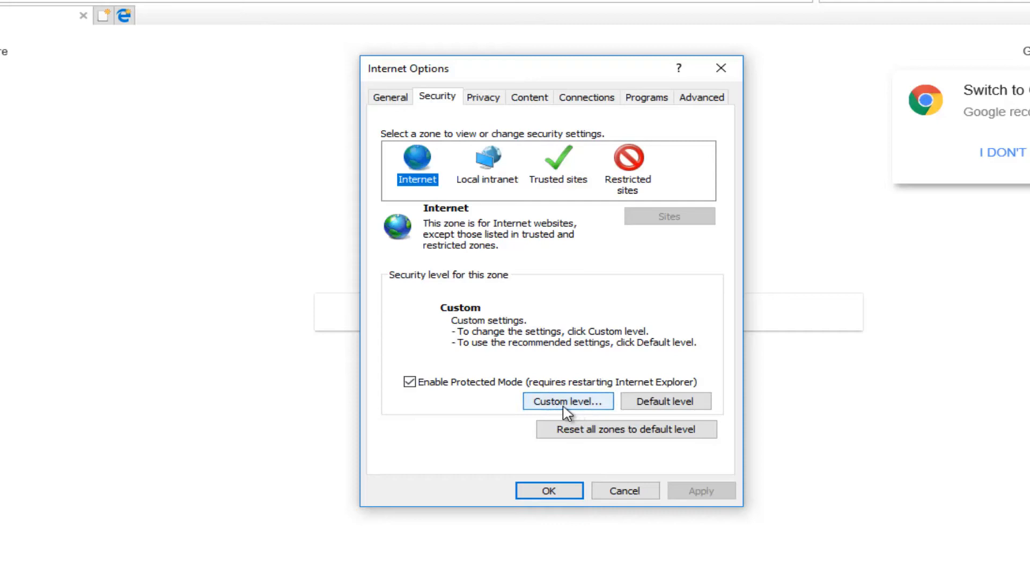
Step: In Custom level, set 'Download unsigned ActiveX controls' to Prompt and confirm the zone-change warning
left_click(566, 401)
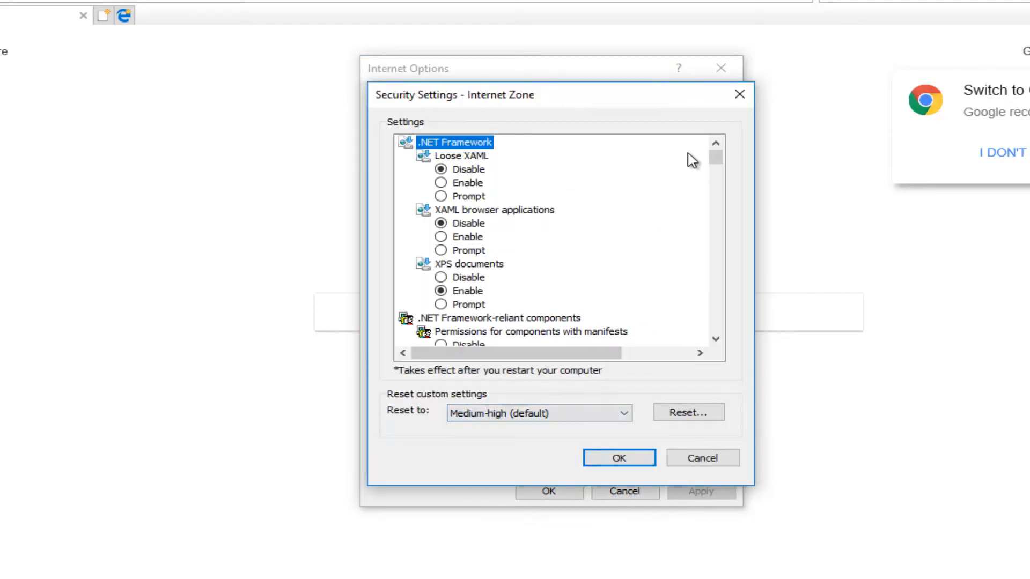
scroll("down", 3)
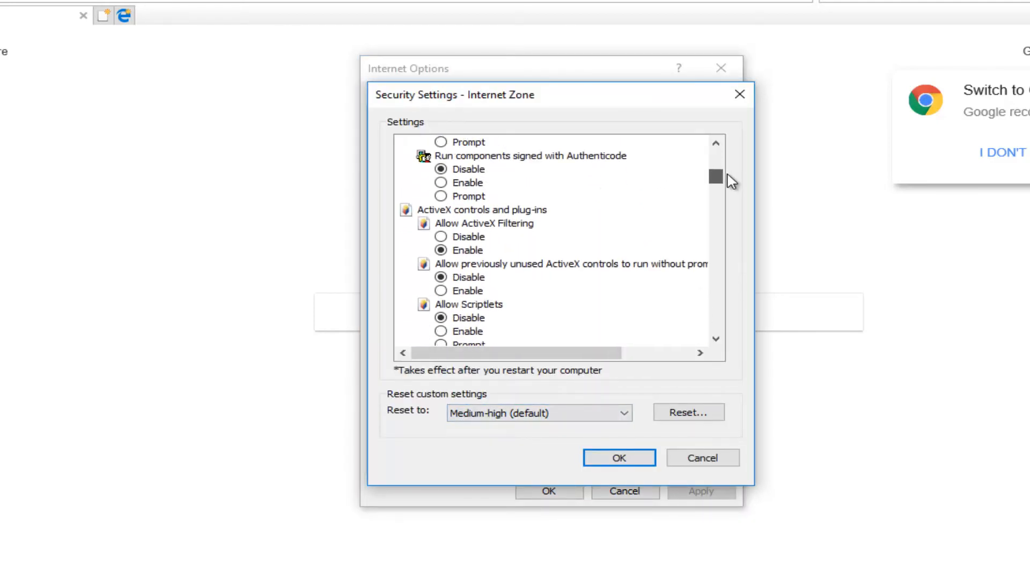
scroll("down", 3)
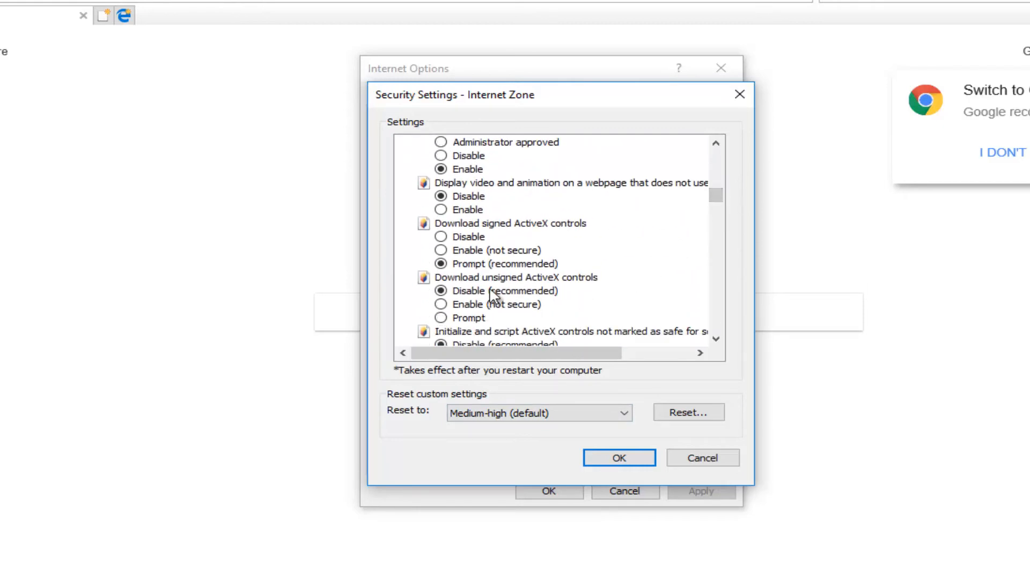
scroll("down", 3)
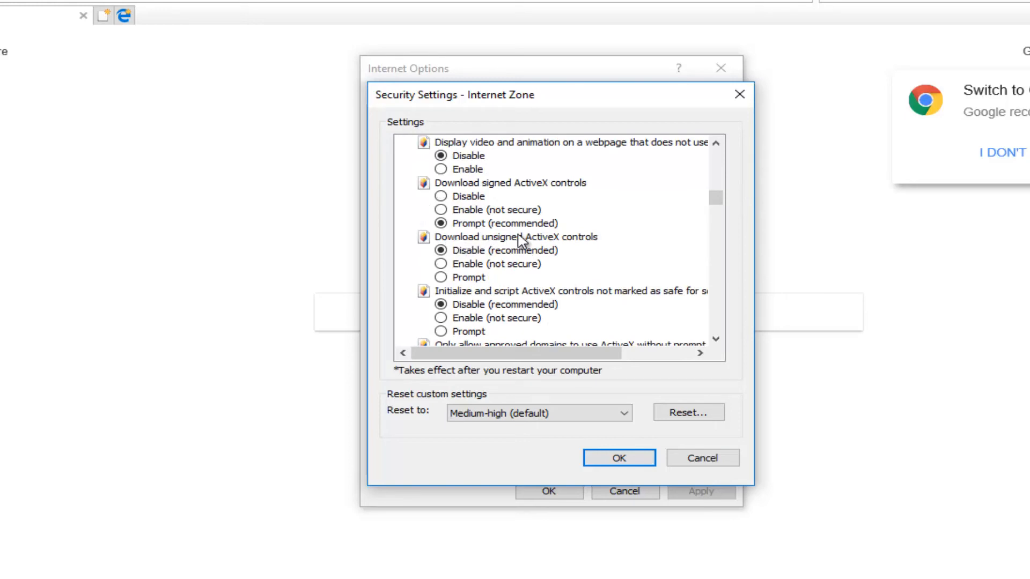
left_click(441, 277)
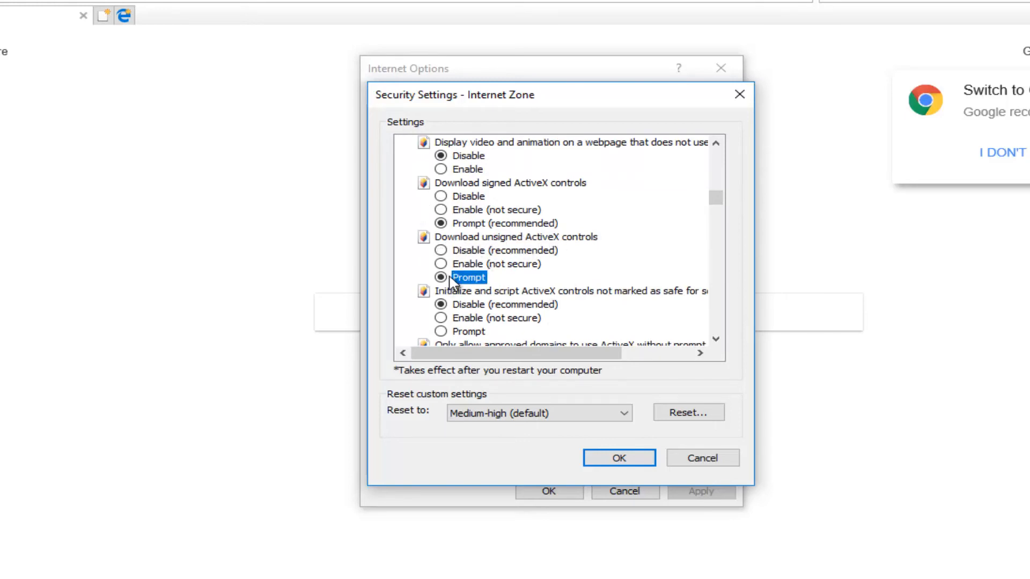
left_click(618, 458)
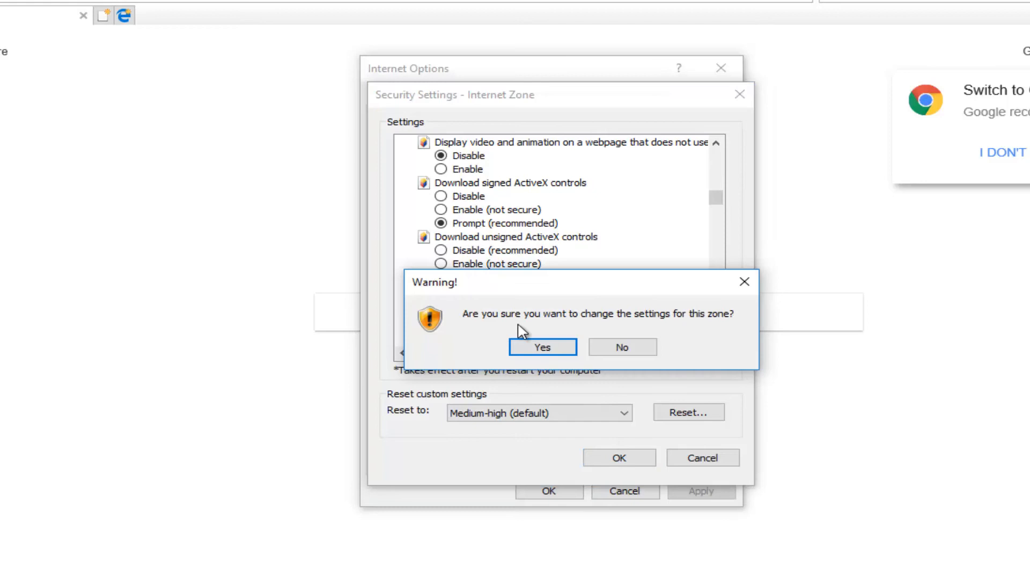
left_click(541, 347)
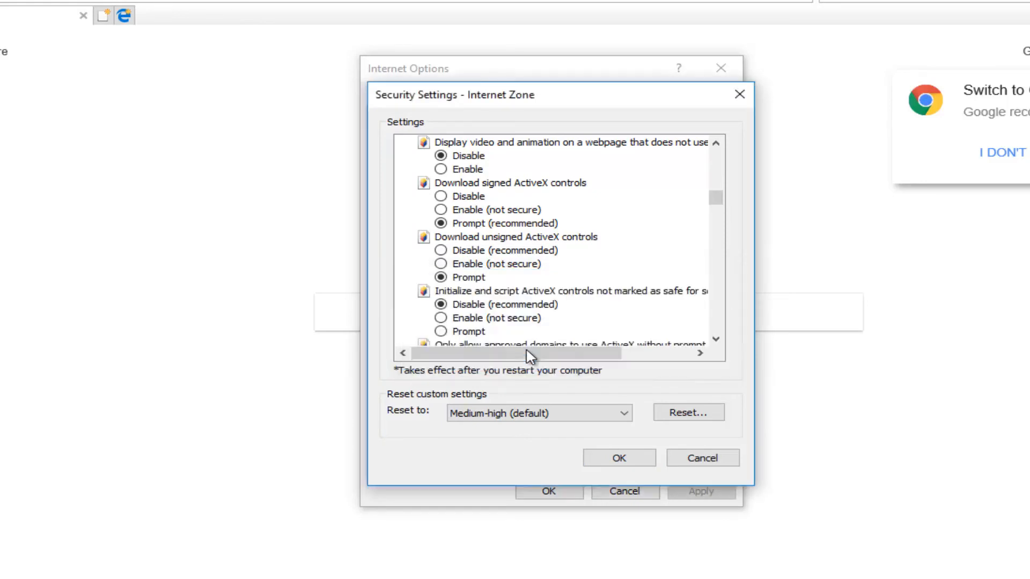